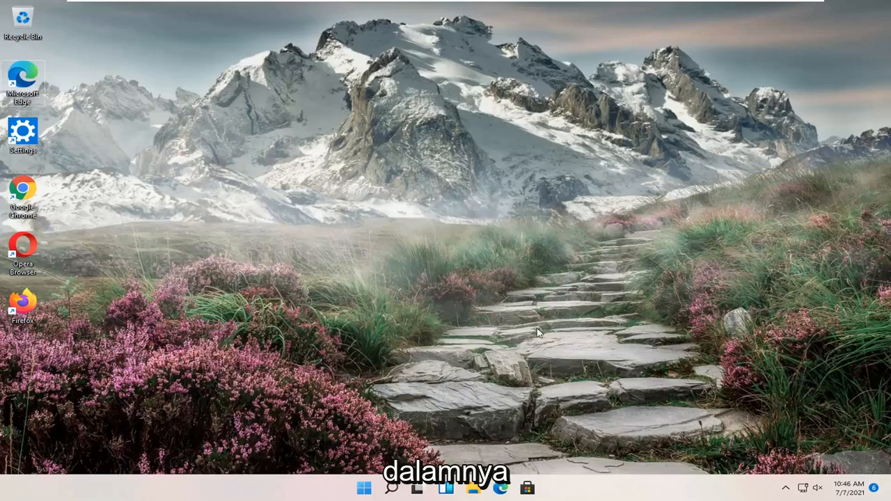
# Search Windows for "control panel" and launch the Control Panel best match
pyautogui.click(391, 487)
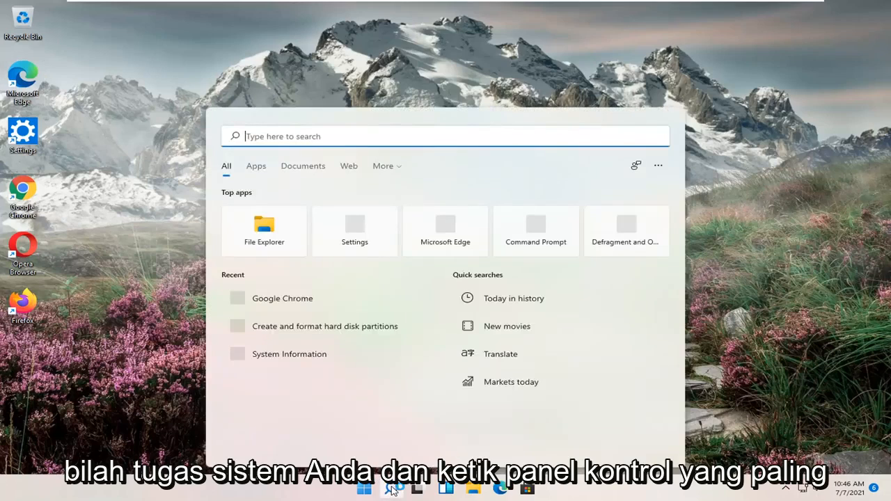
pyautogui.write('control')
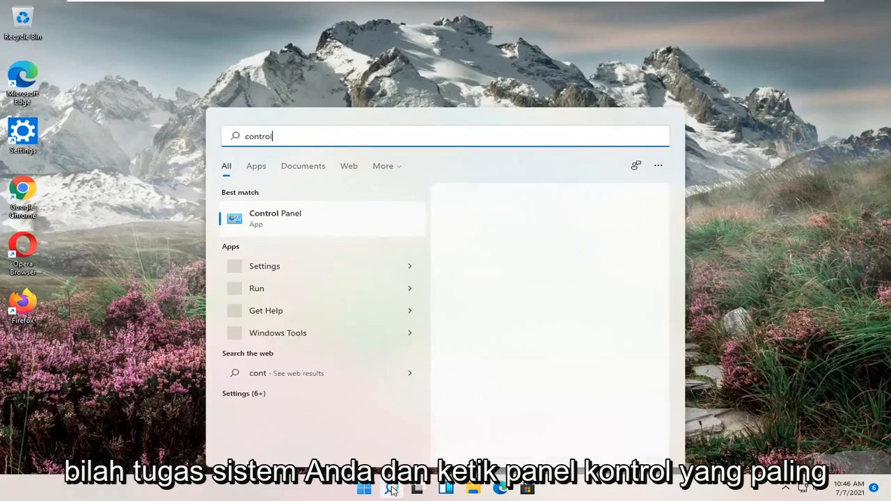
pyautogui.write('panel')
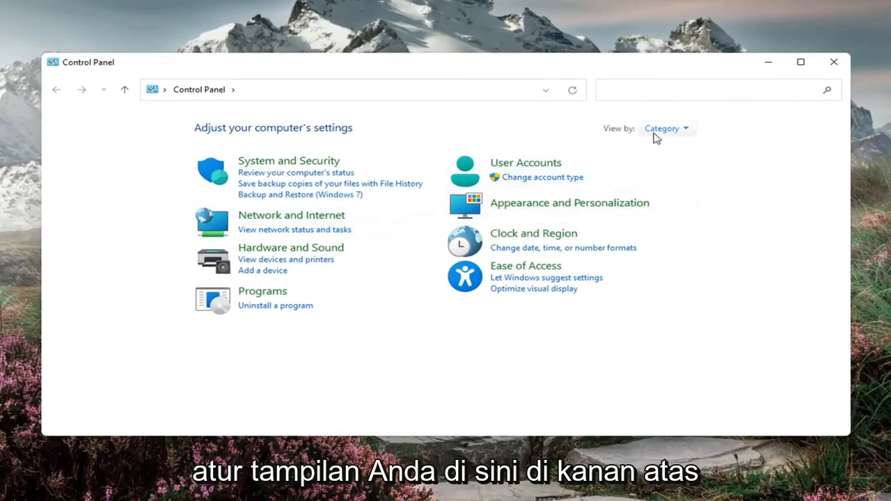
# Switch Control Panel's View by to Large icons and go into User Accounts
pyautogui.click(665, 128)
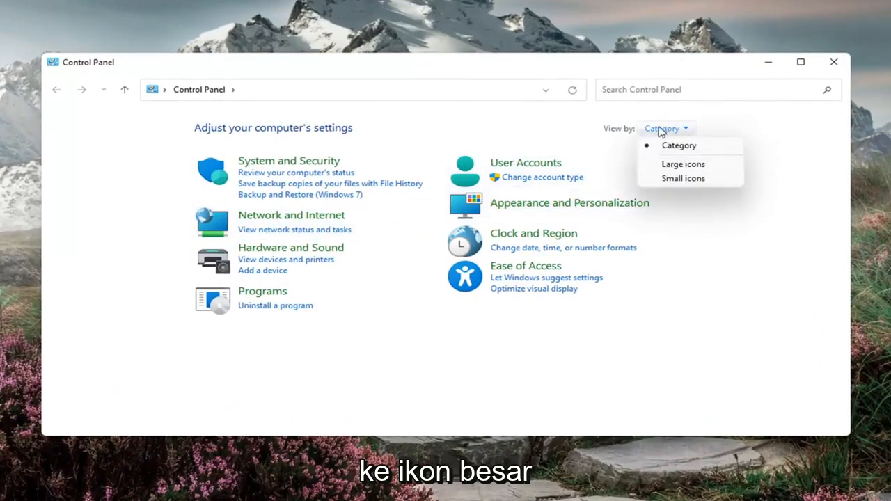
pyautogui.click(683, 164)
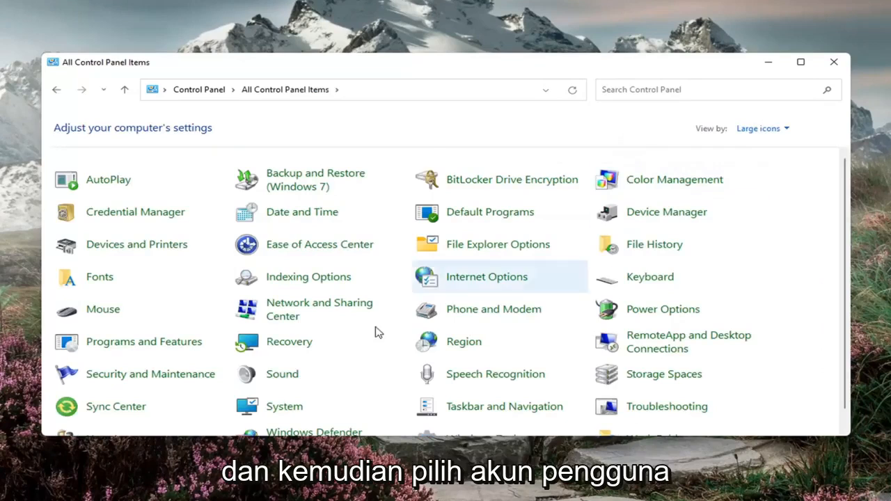
pyautogui.scroll(-3)
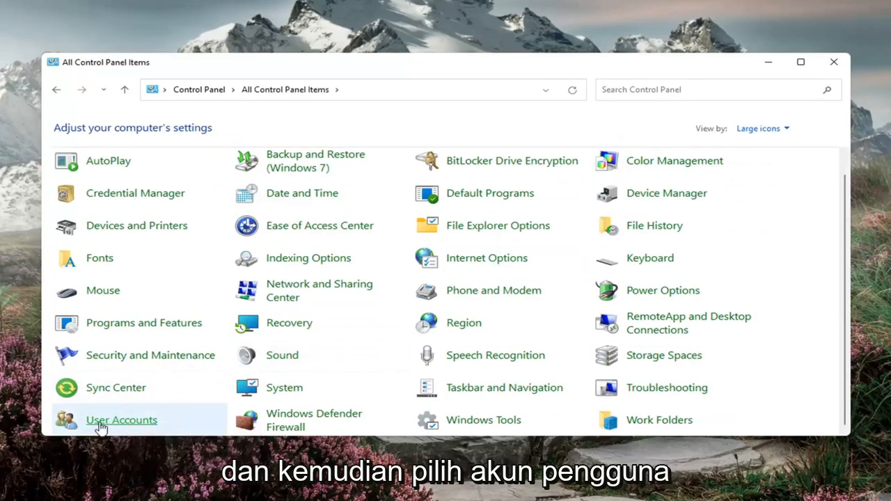
pyautogui.click(121, 419)
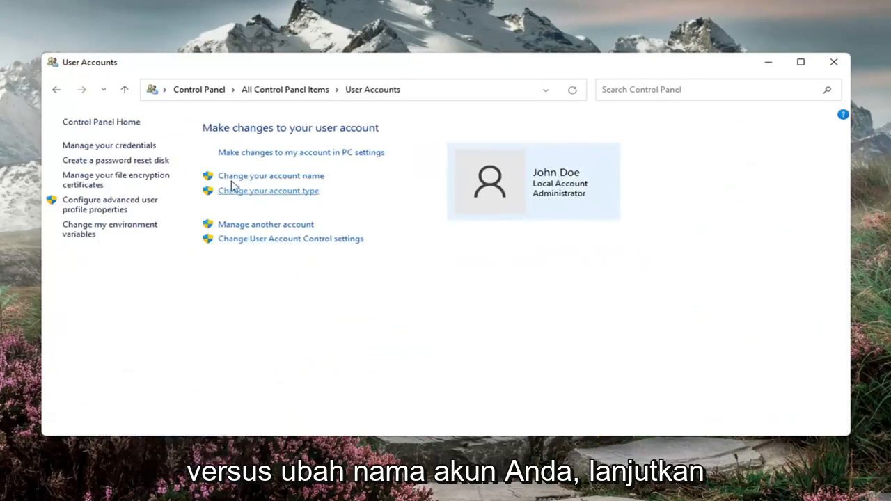
# Reach the Change Your Name page, then close Control Panel to the desktop
pyautogui.click(271, 175)
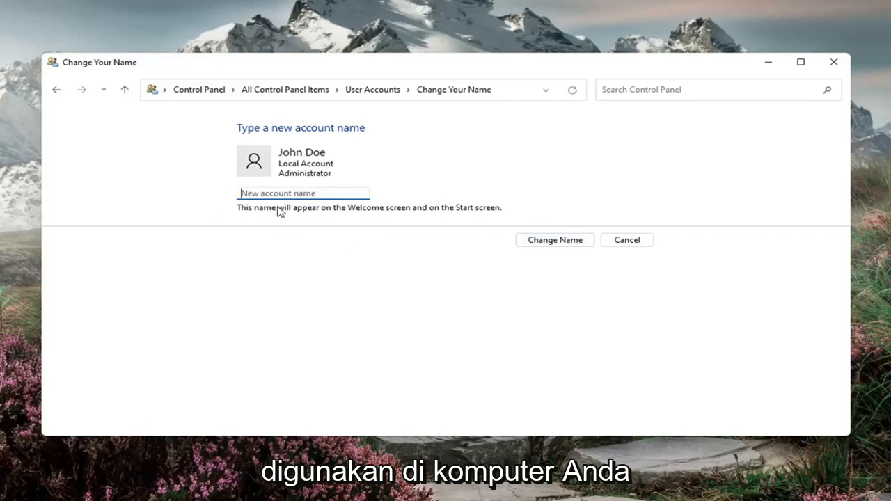
pyautogui.moveTo(331, 210)
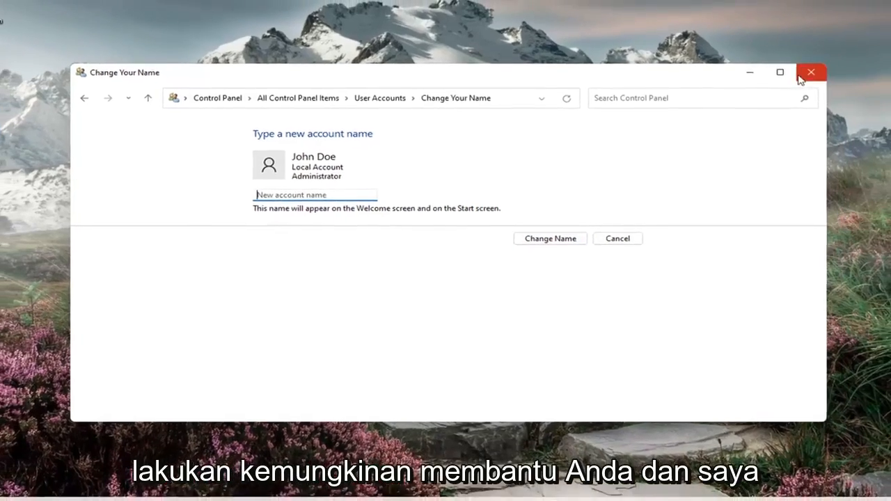
pyautogui.click(810, 72)
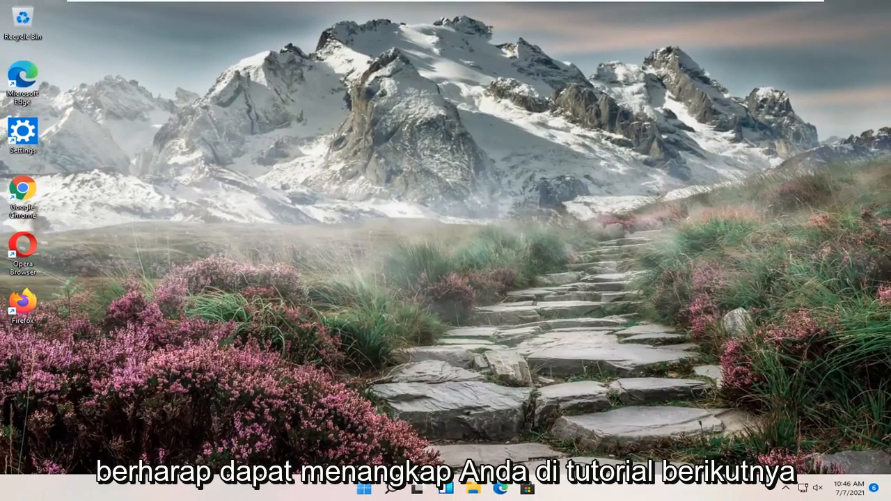